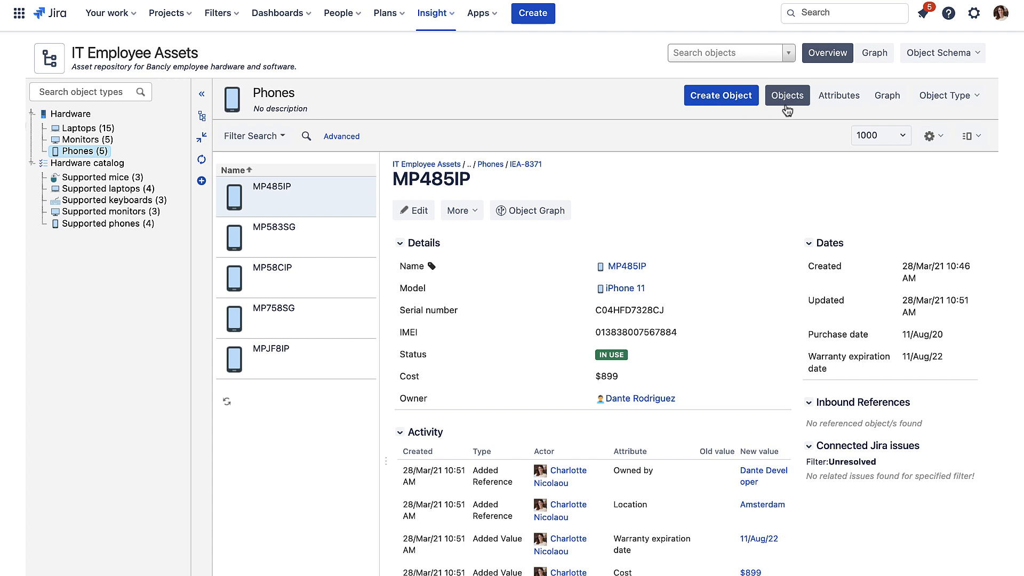
Add a new attribute named 'OS ver' to the Phones object type's attribute list
click(838, 95)
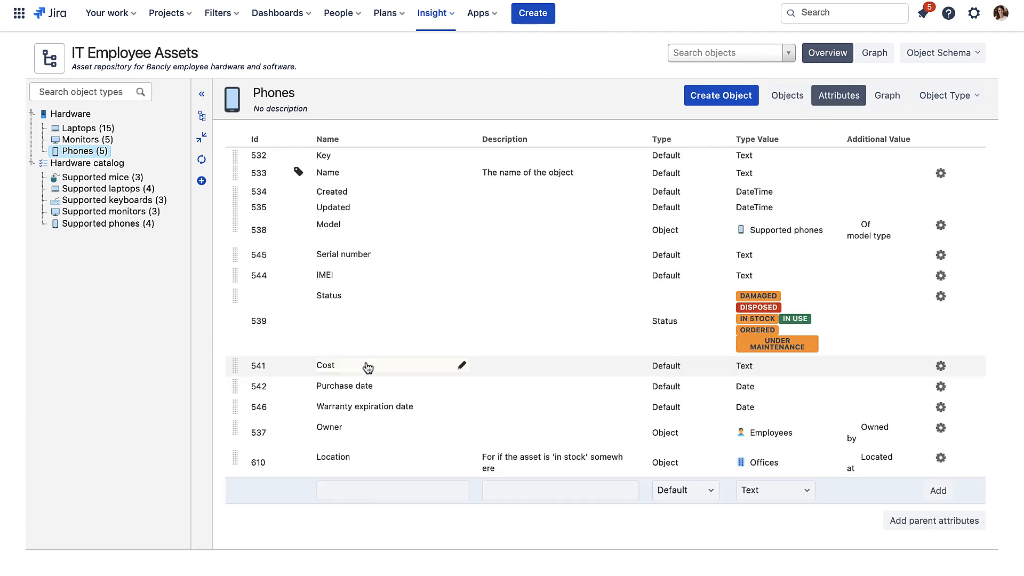
text(OS ver)
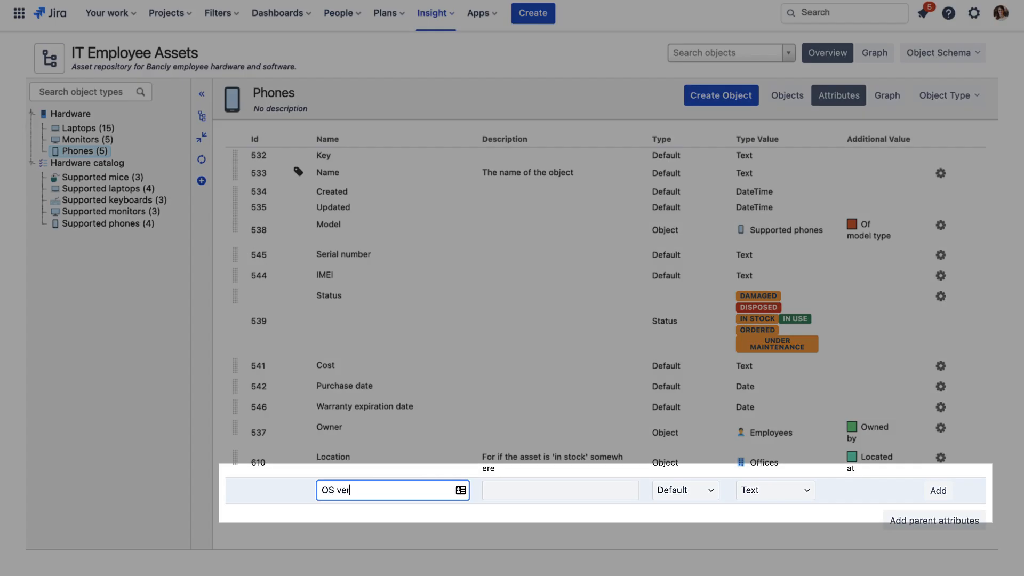
click(937, 491)
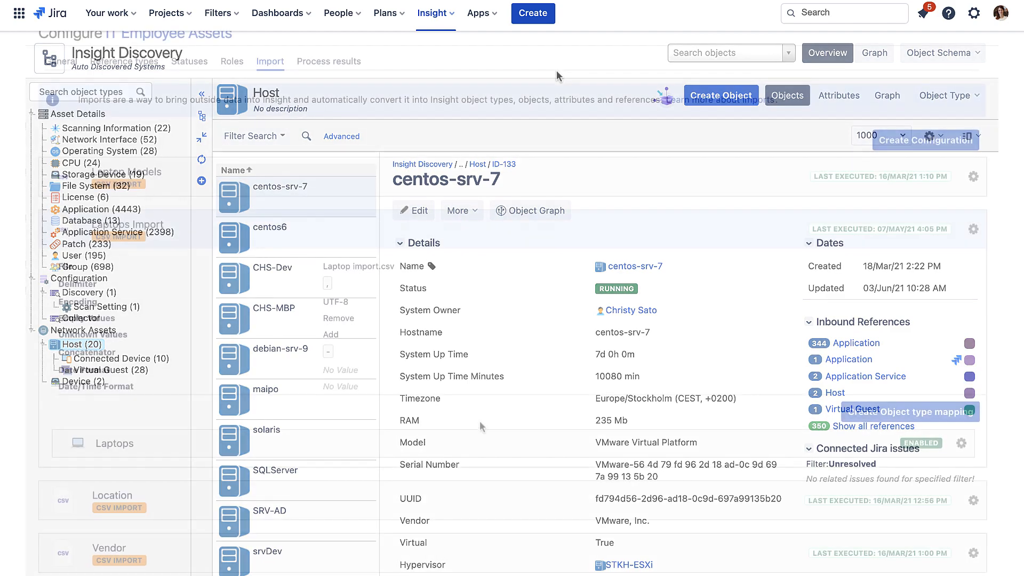
Scroll through the centos-srv-7 host's discovered details
scroll(down, 3)
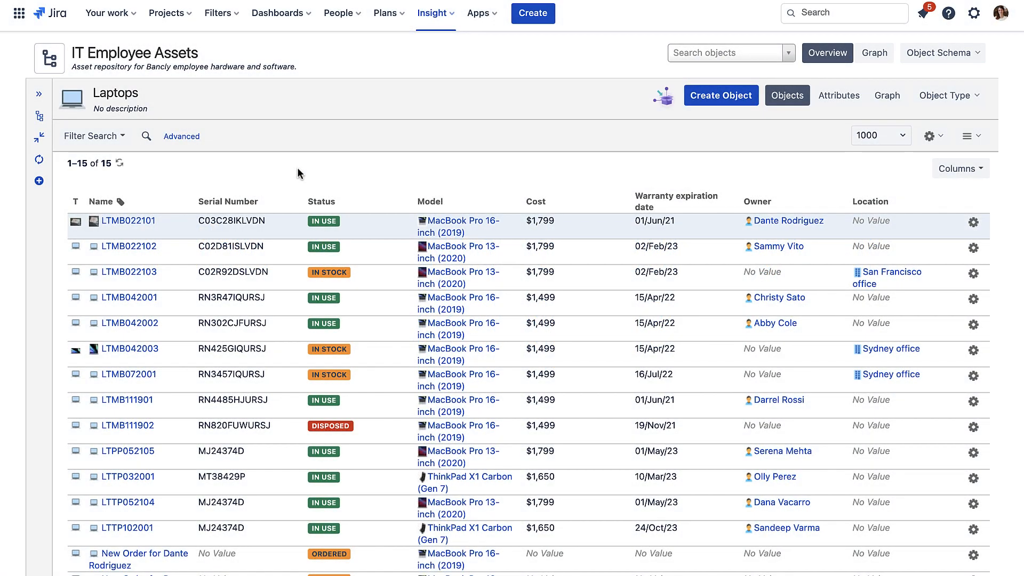
Filter the Laptops list by Status, keeping only laptops In stock
click(90, 135)
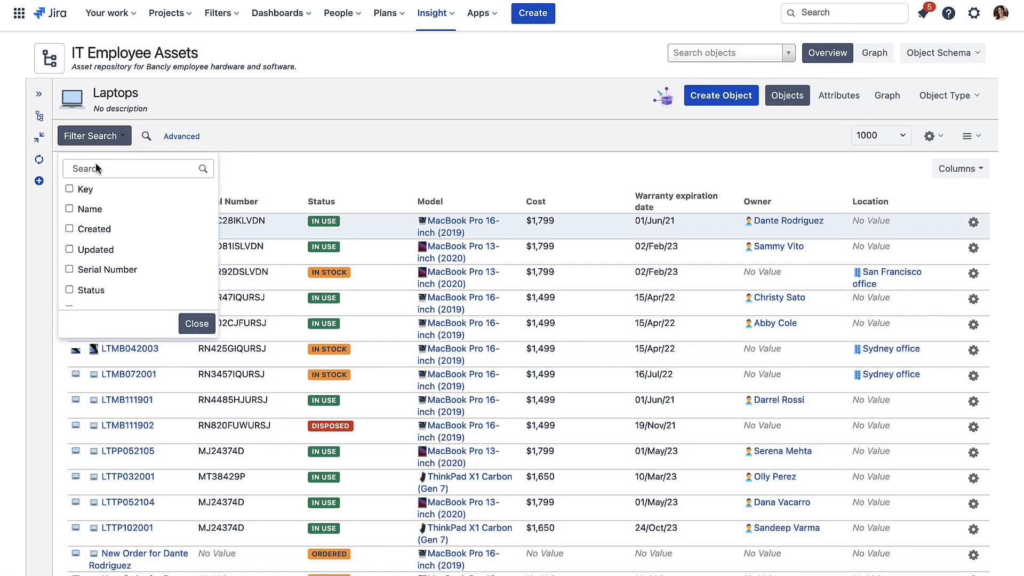
click(69, 212)
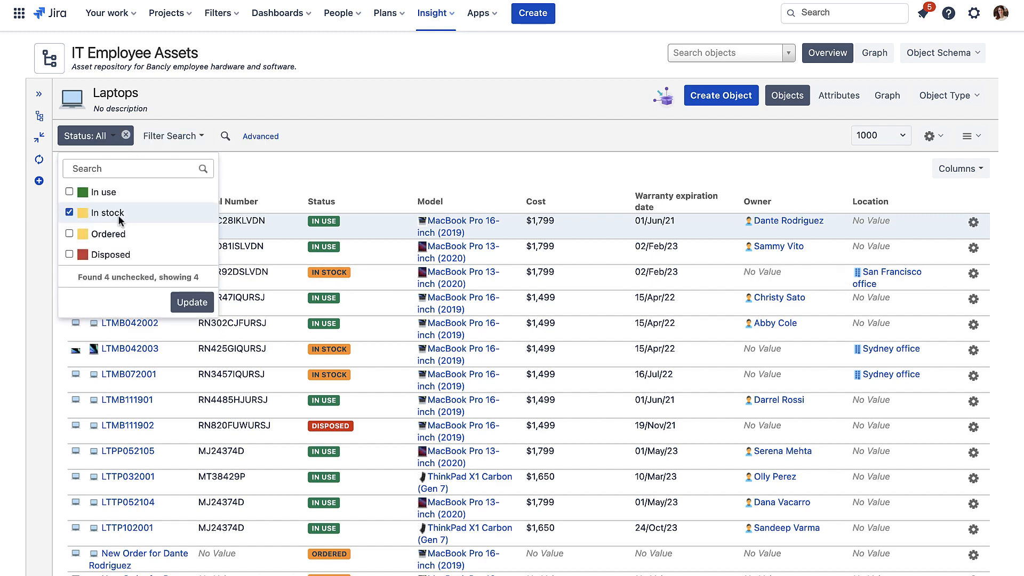
click(192, 302)
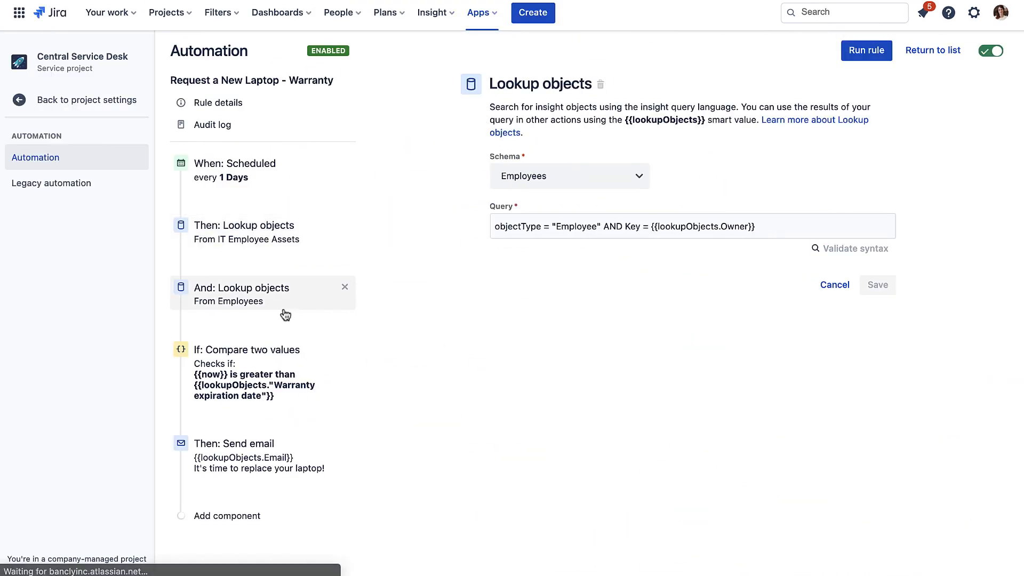
Show the 'Lookup objects From Employees' step of the 'Request a New Laptop - Warranty' rule
click(238, 443)
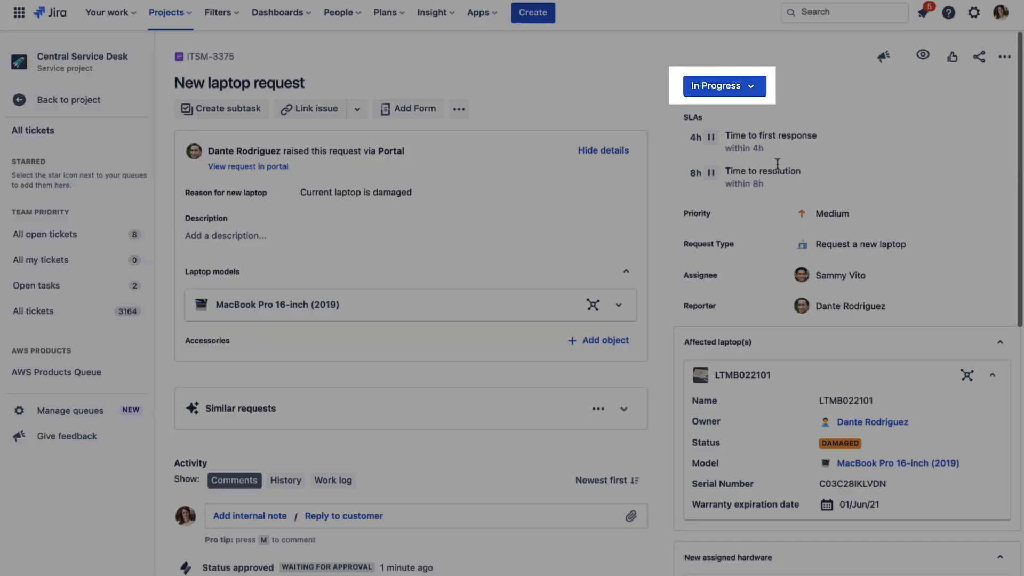
Choose MacBook Pro 16-inch (2019) as the laptop model for the new laptop request
click(721, 86)
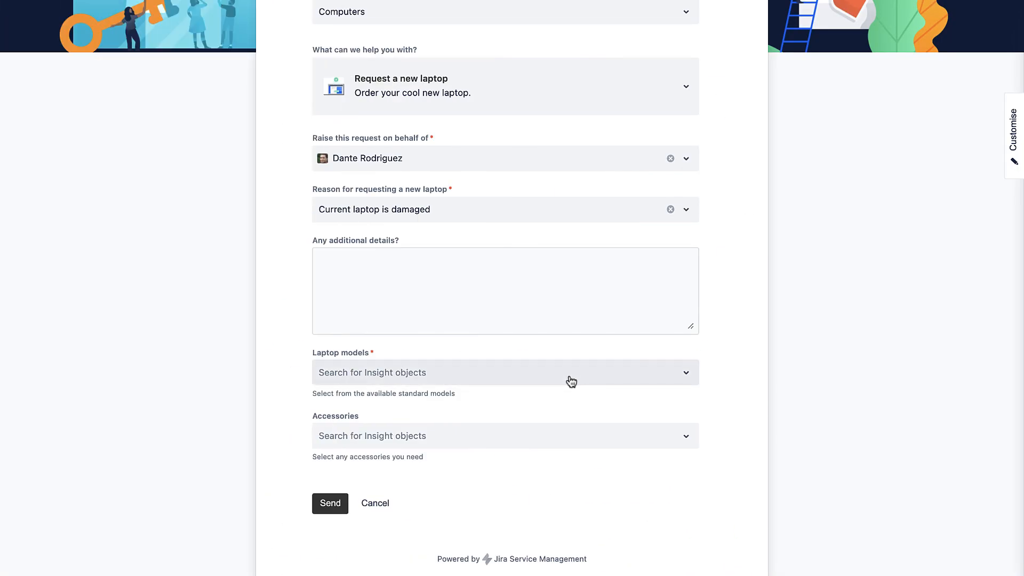
click(505, 372)
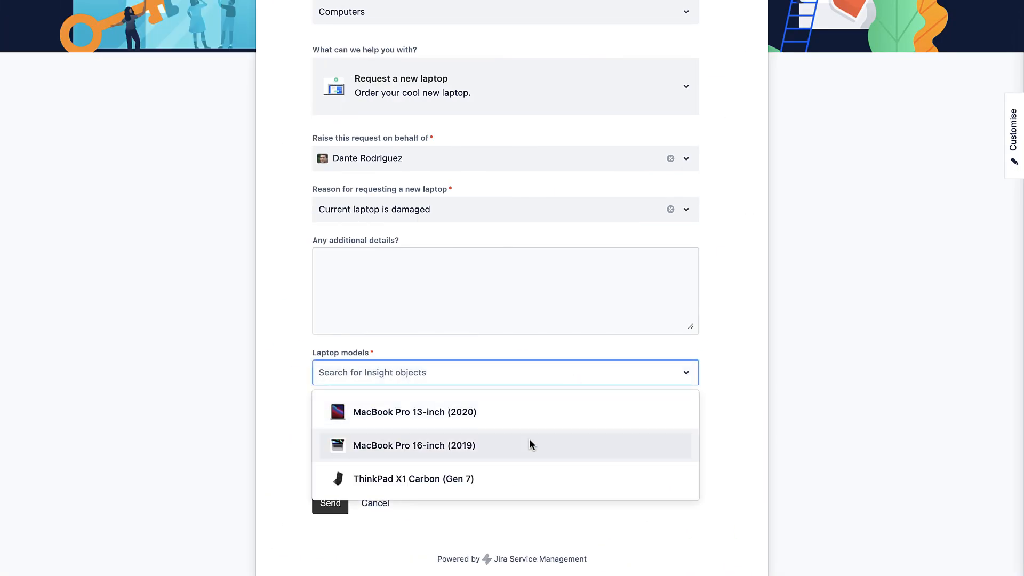
click(414, 445)
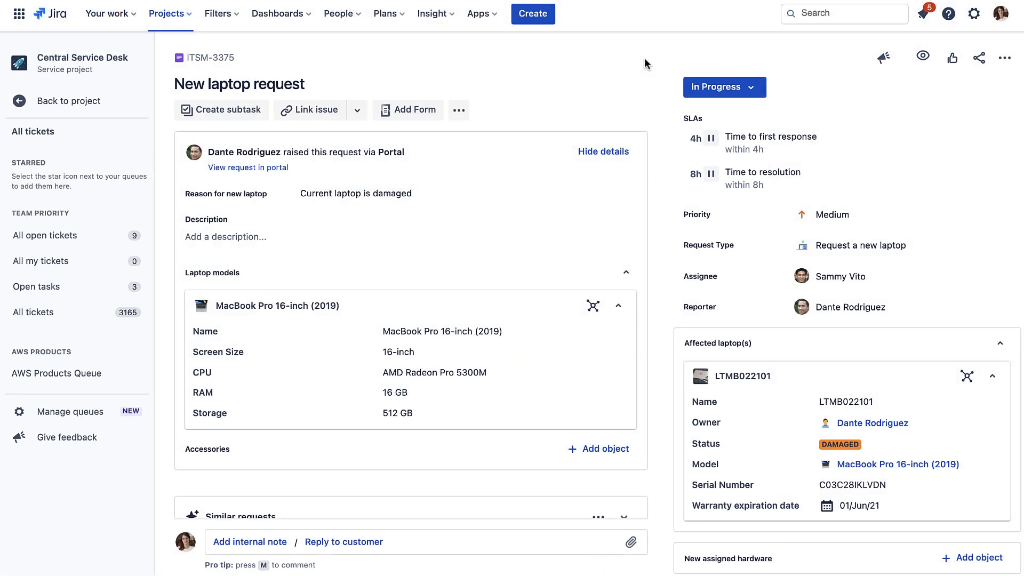